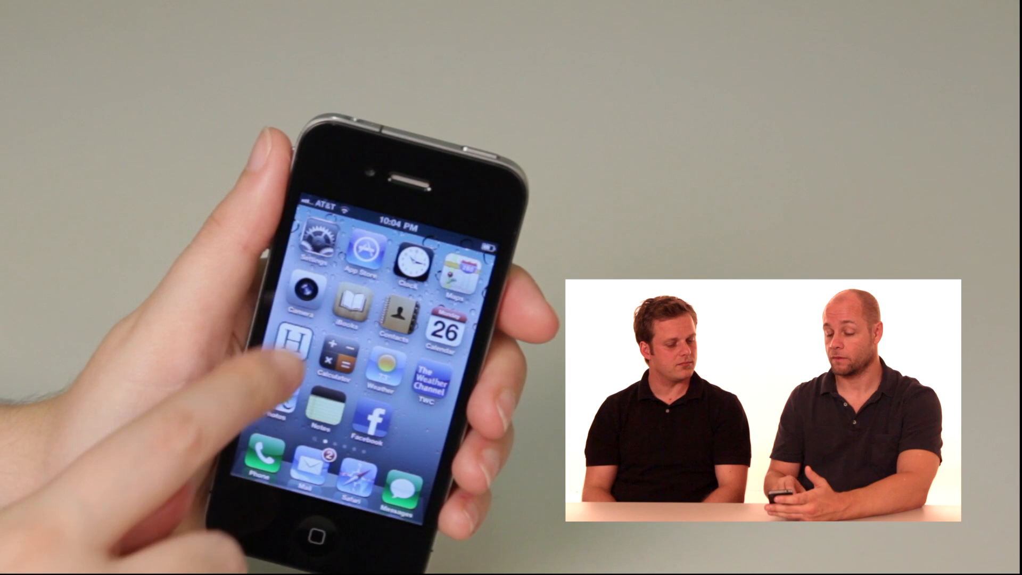
Open Settings and go to the Brightness & Wallpaper section
click(307, 252)
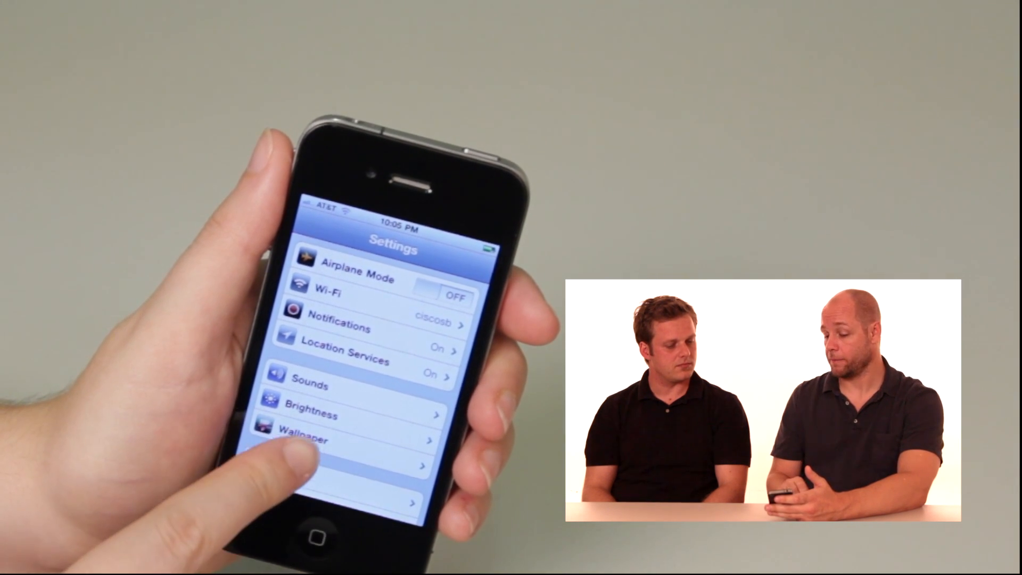
click(314, 440)
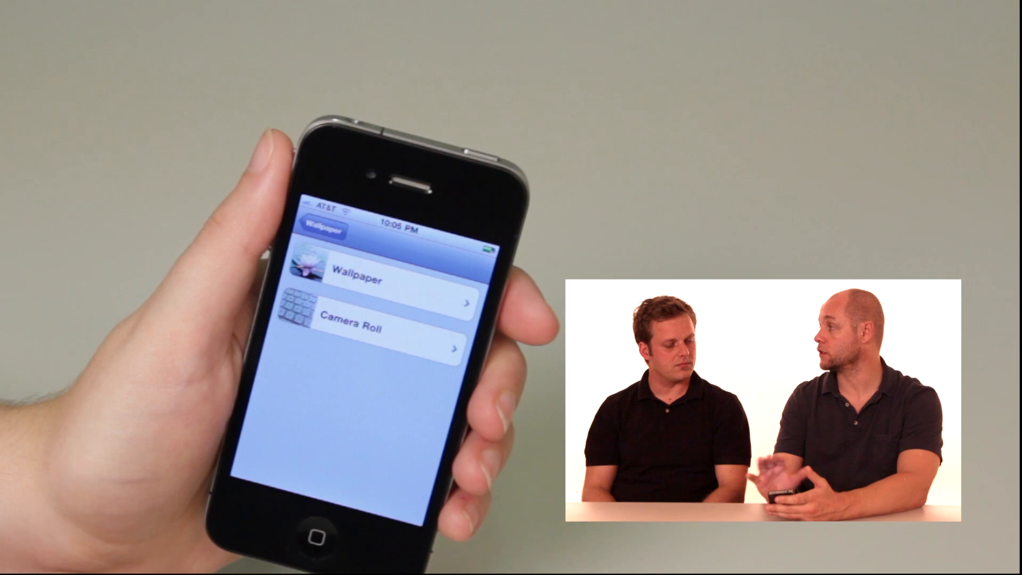
Browse the built-in wallpapers, then open the iPhone Life cover photo from Camera Roll
click(362, 274)
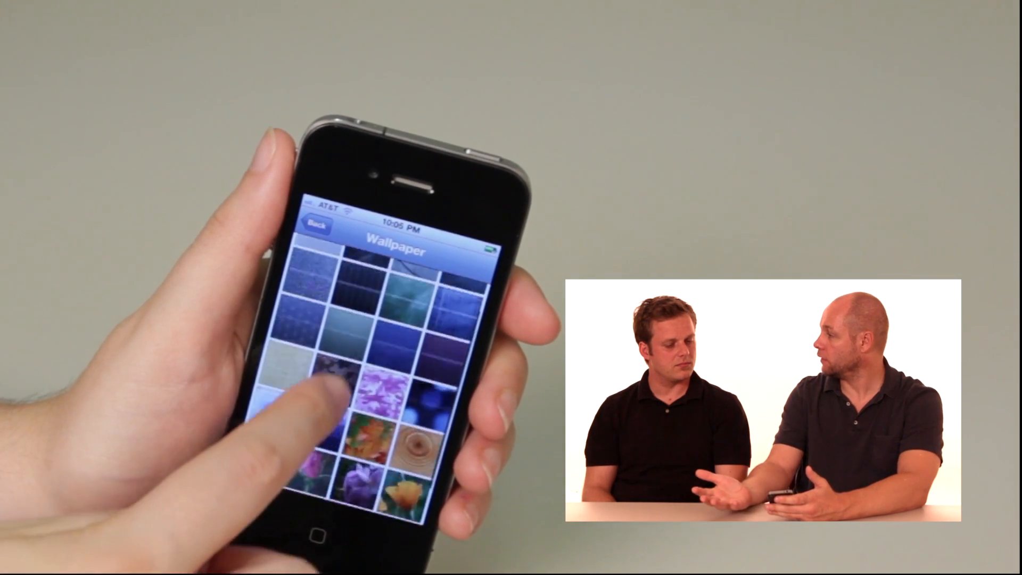
scroll(down, 3)
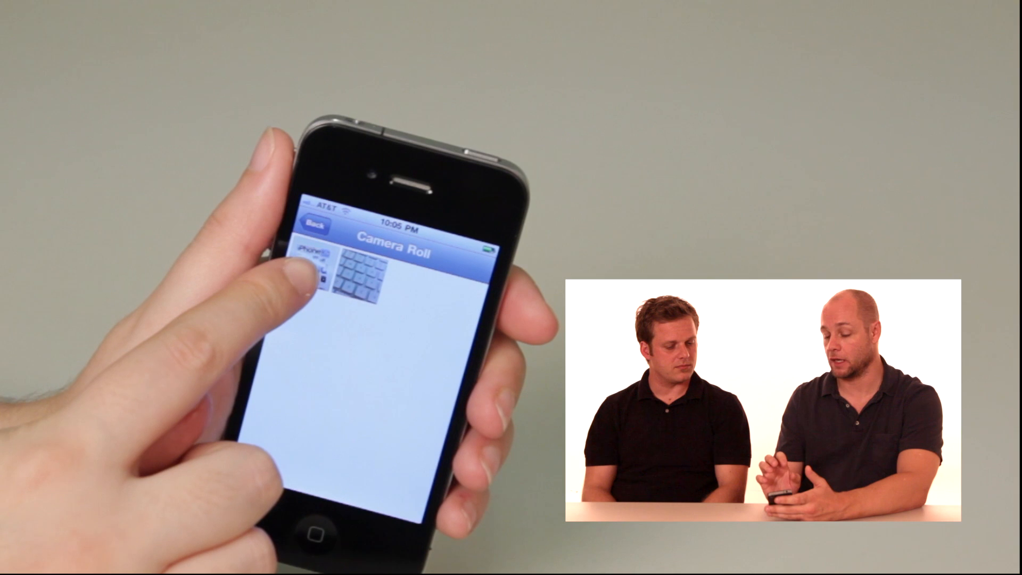
click(355, 277)
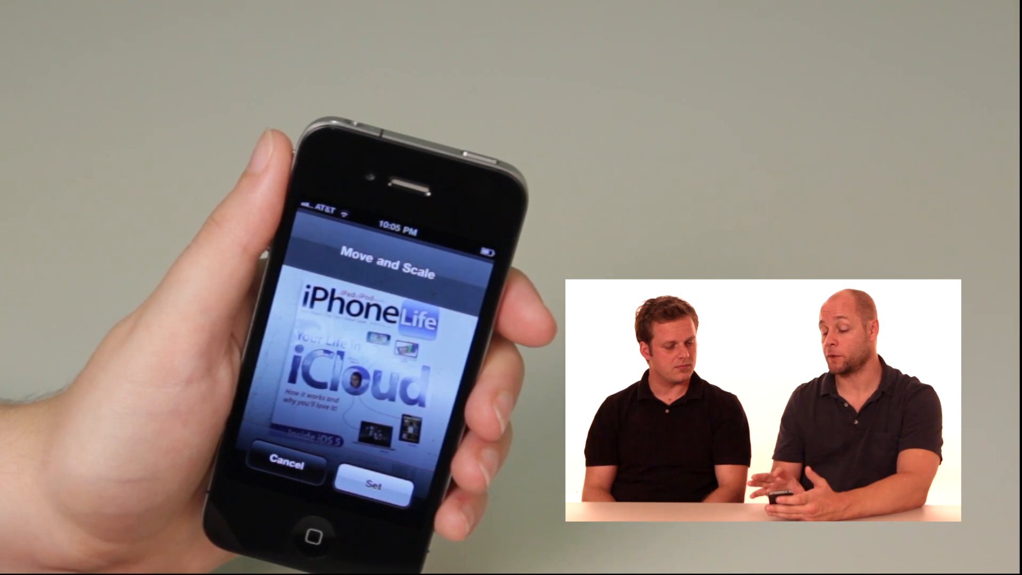